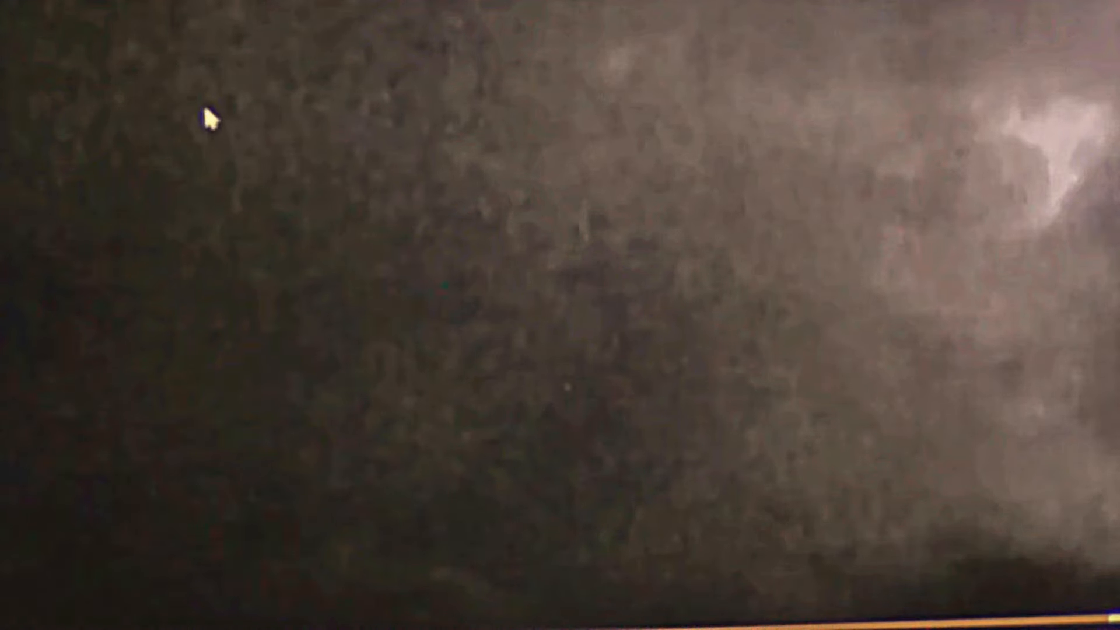
{"action": "mouse_move", "coordinate": [245, 138]}
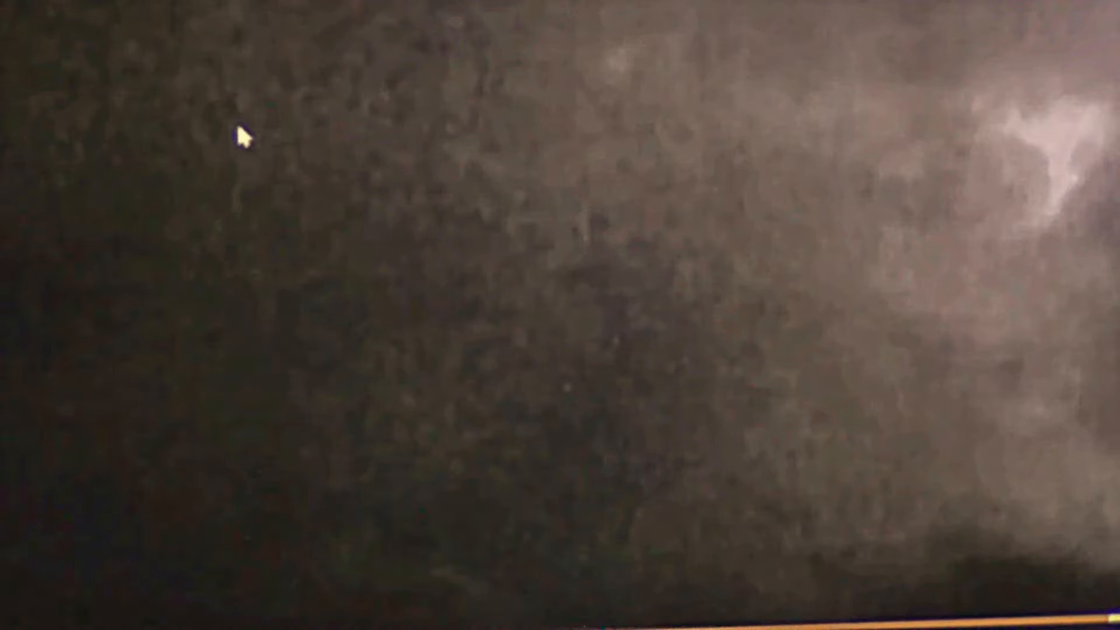
{"action": "mouse_move", "coordinate": [286, 165]}
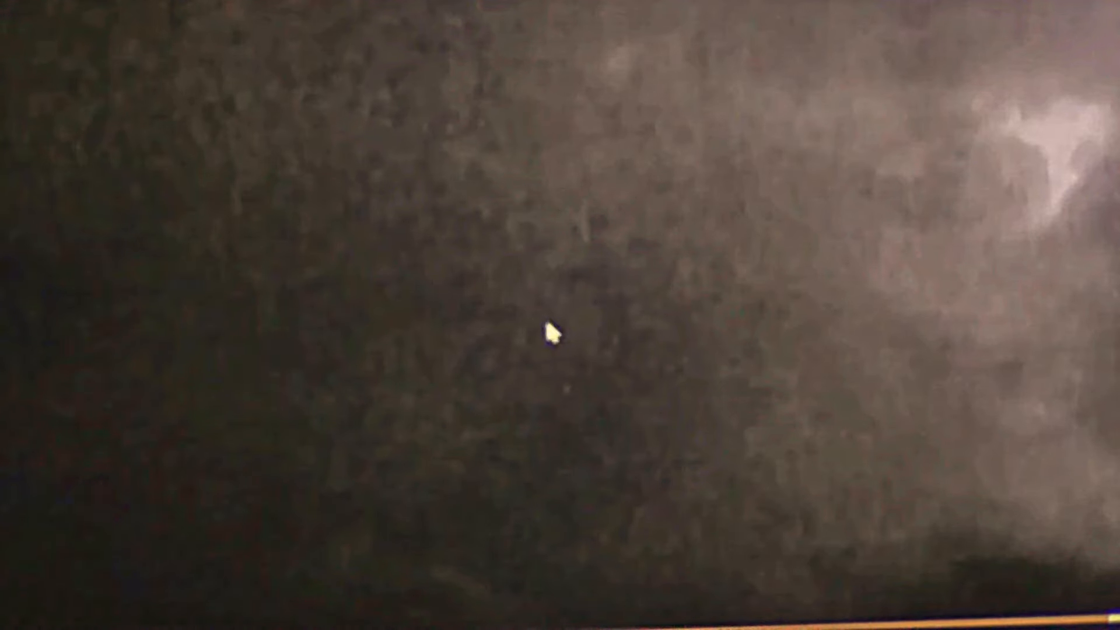
{"action": "mouse_move", "coordinate": [306, 405]}
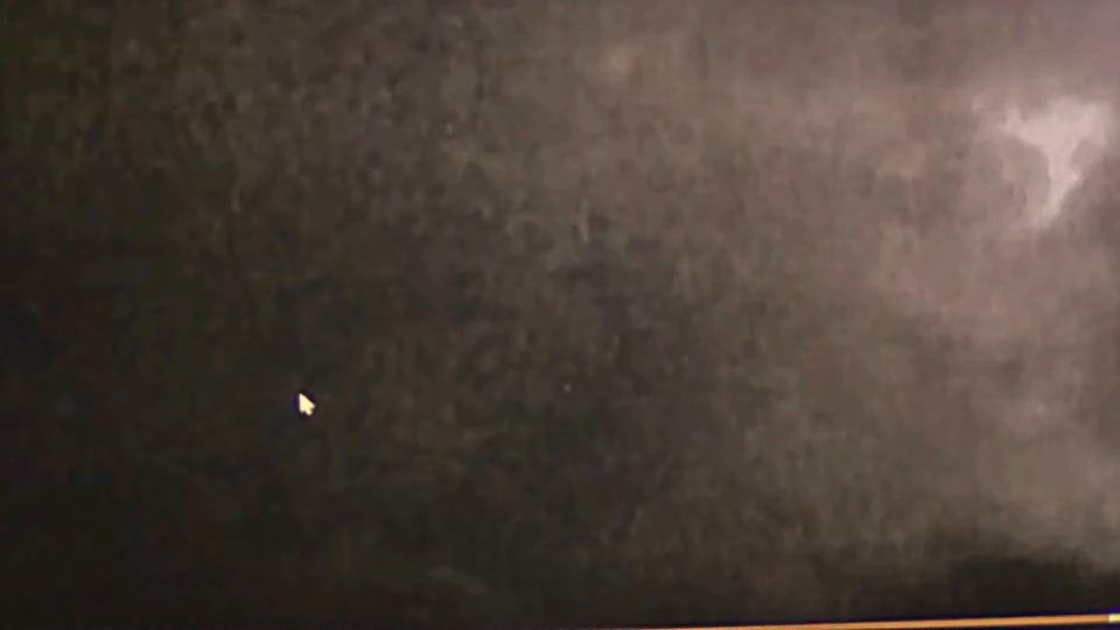
{"action": "mouse_move", "coordinate": [489, 481]}
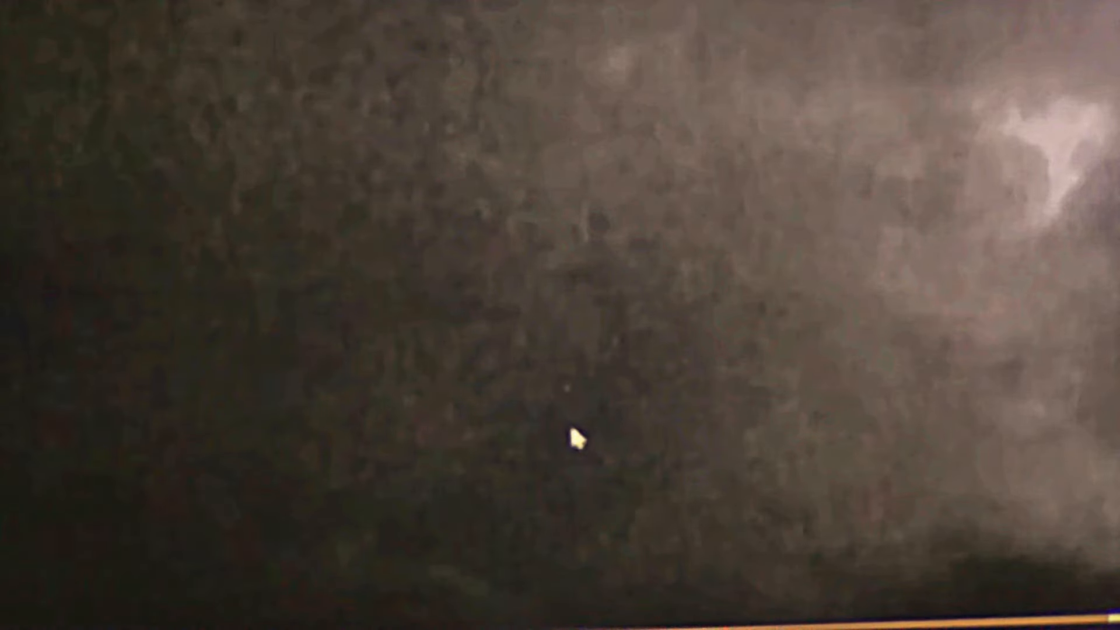
{"action": "mouse_move", "coordinate": [532, 582]}
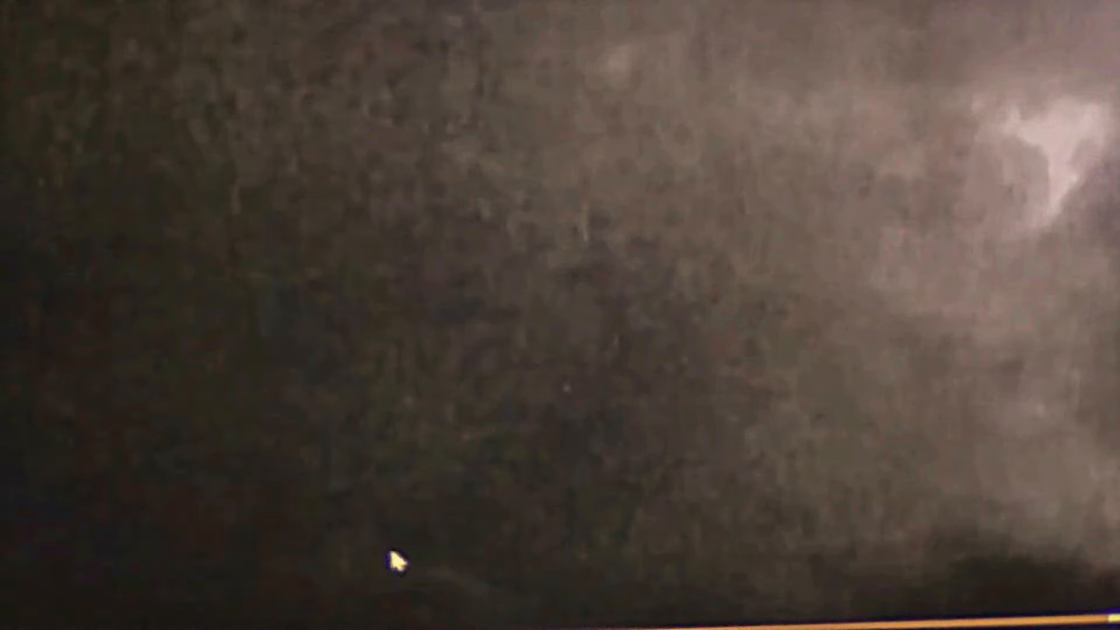
{"action": "mouse_move", "coordinate": [744, 390]}
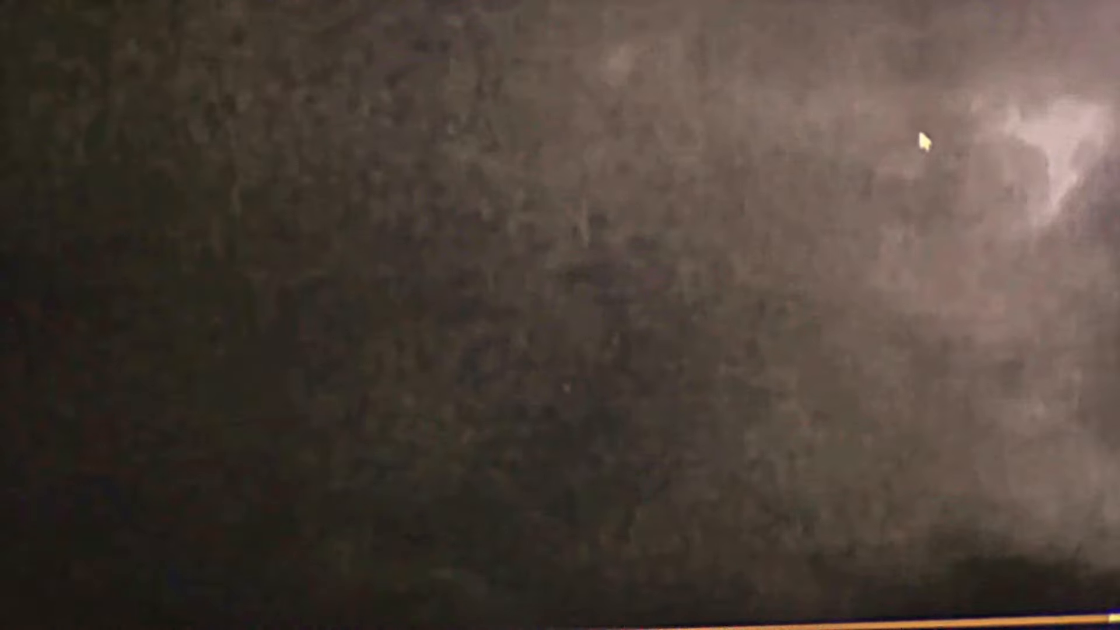
{"action": "mouse_move", "coordinate": [861, 225]}
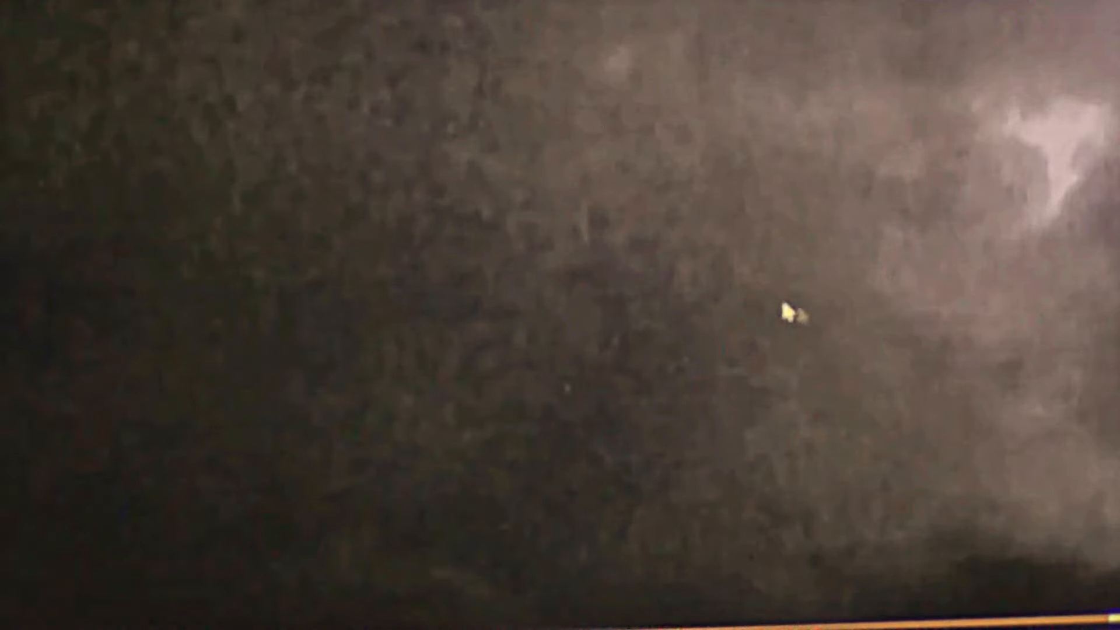
{"action": "mouse_move", "coordinate": [814, 336]}
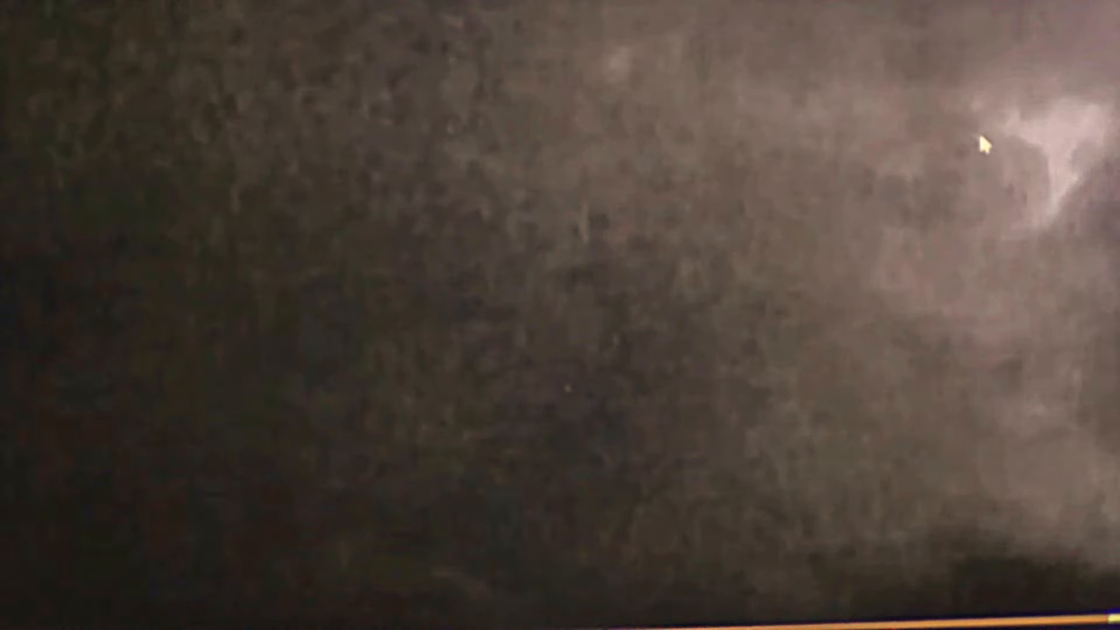
{"action": "mouse_move", "coordinate": [1043, 223]}
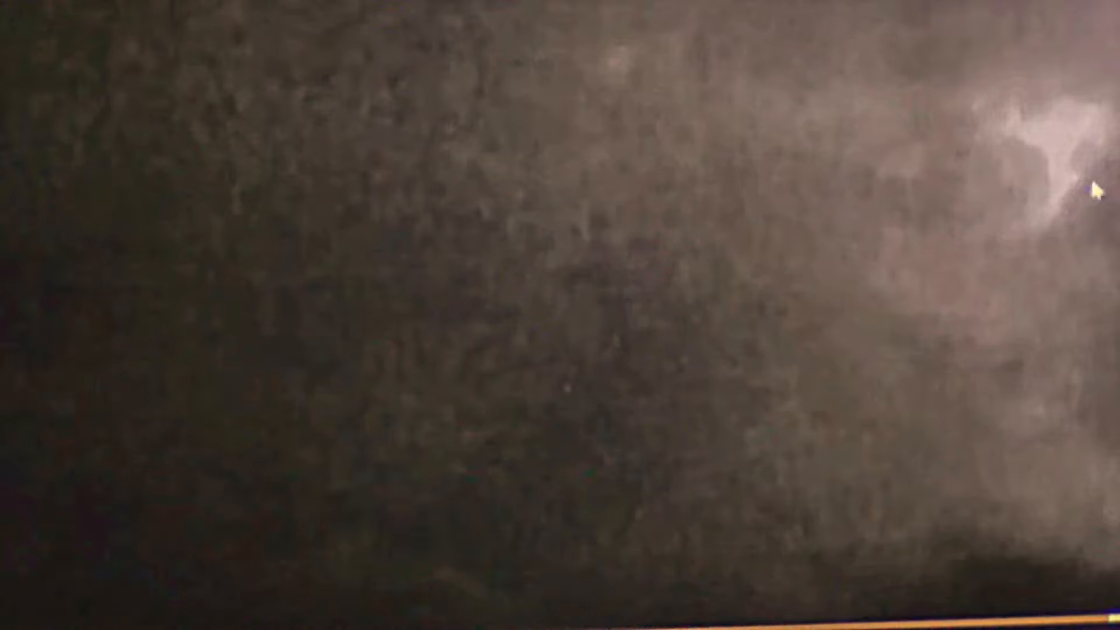
{"action": "mouse_move", "coordinate": [1005, 297]}
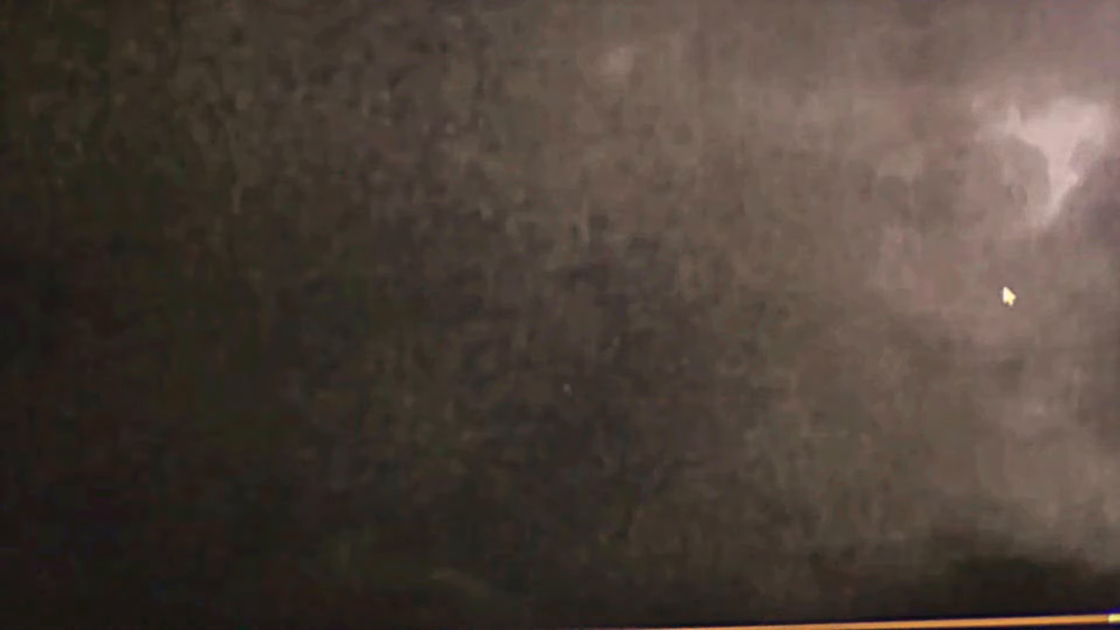
{"action": "mouse_move", "coordinate": [972, 300]}
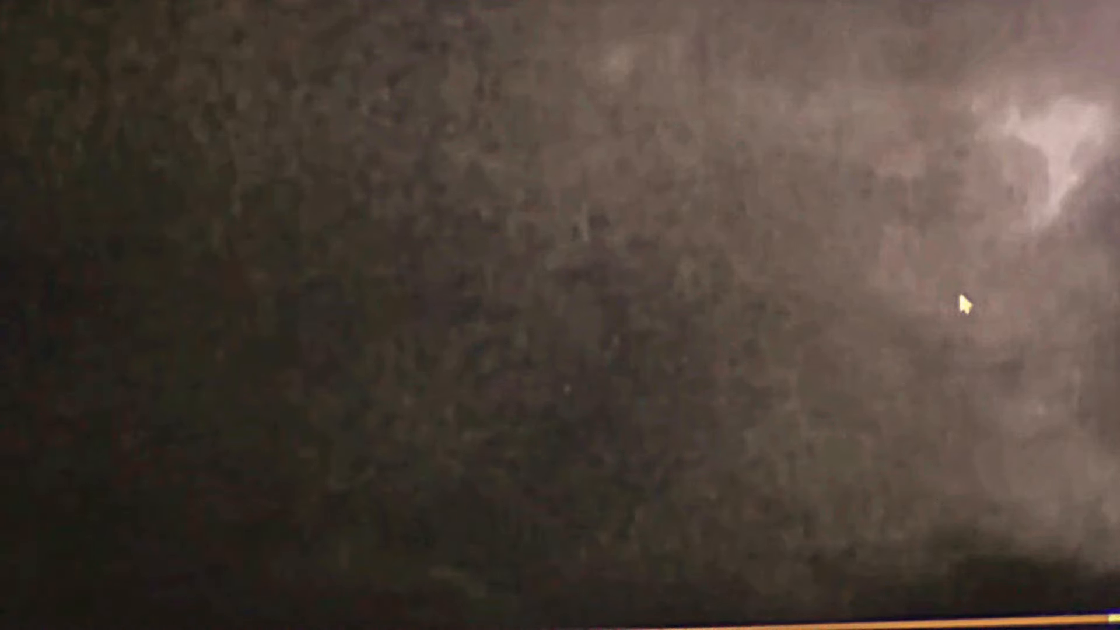
{"action": "mouse_move", "coordinate": [937, 310]}
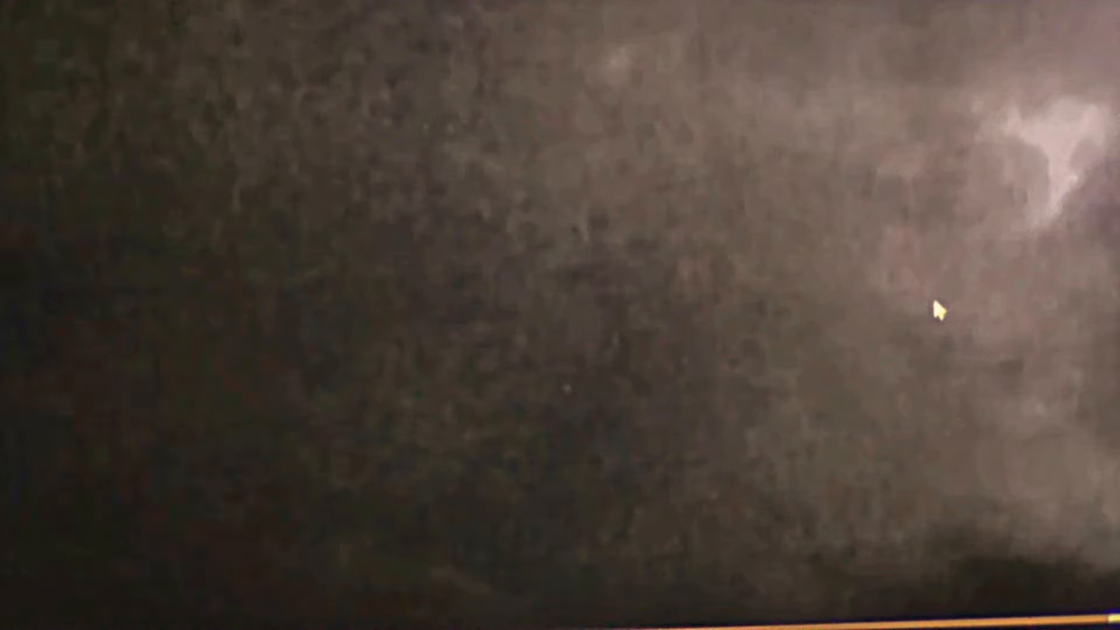
{"action": "mouse_move", "coordinate": [1050, 519]}
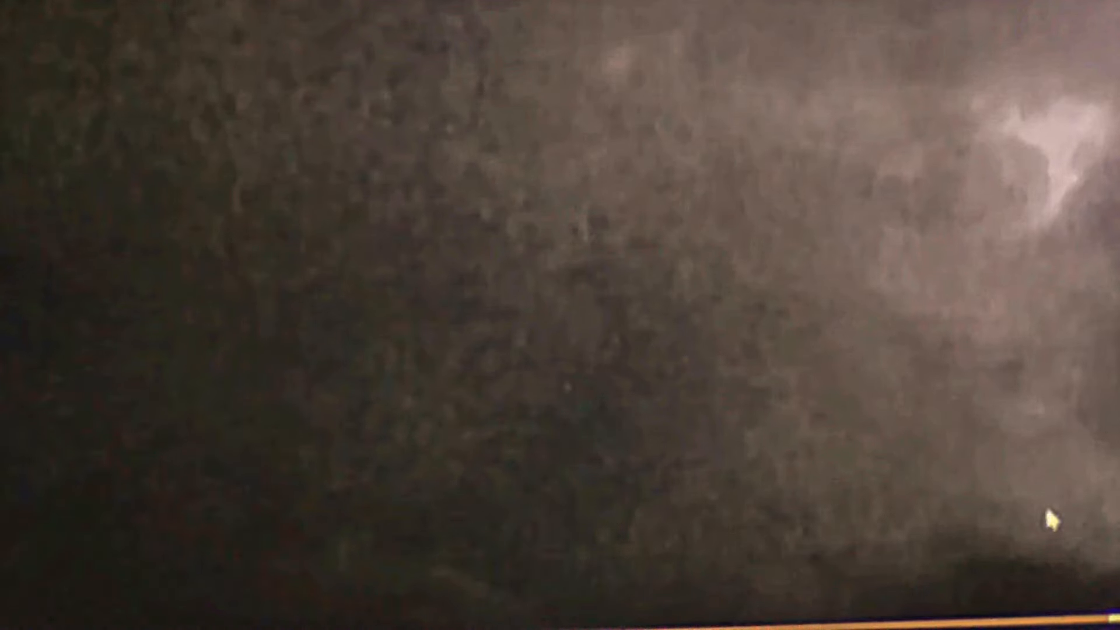